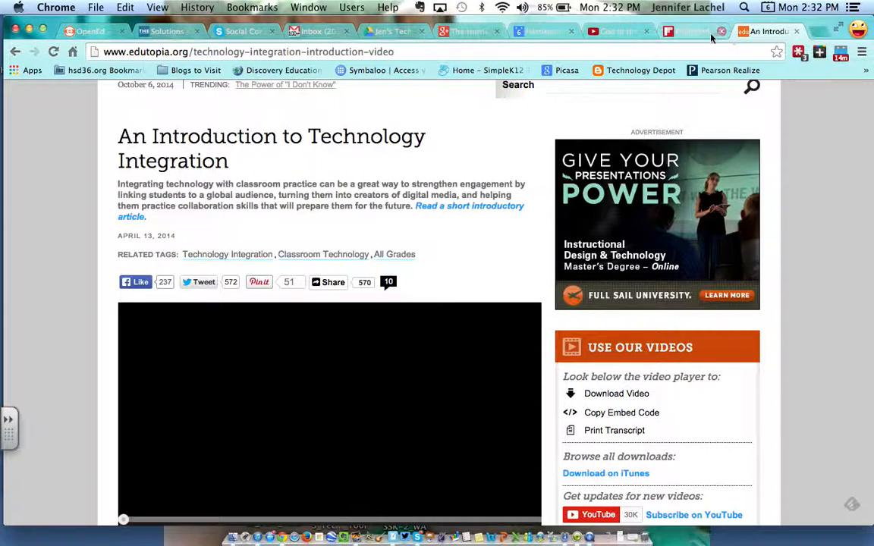
Step: Share the Edutopia technology integration video to Google+ via More… and a 'google' service search
scroll("up", 3)
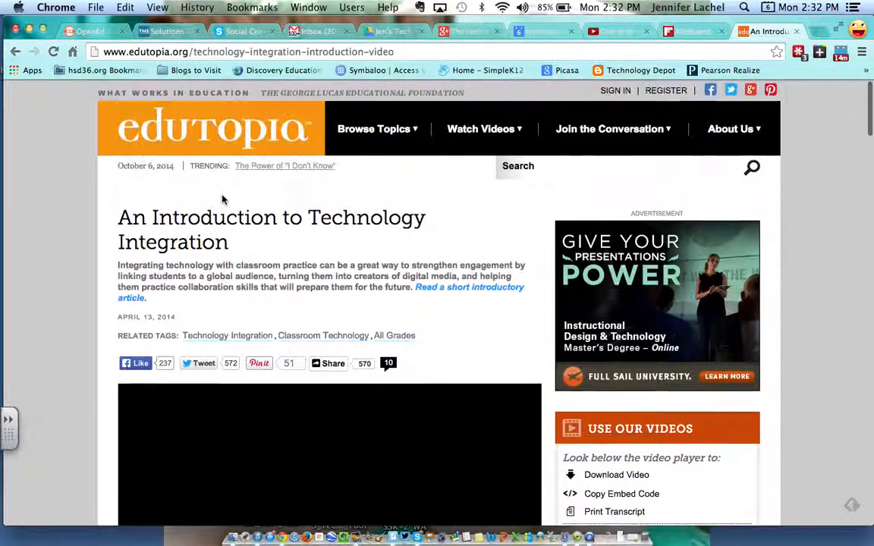
scroll("down", 3)
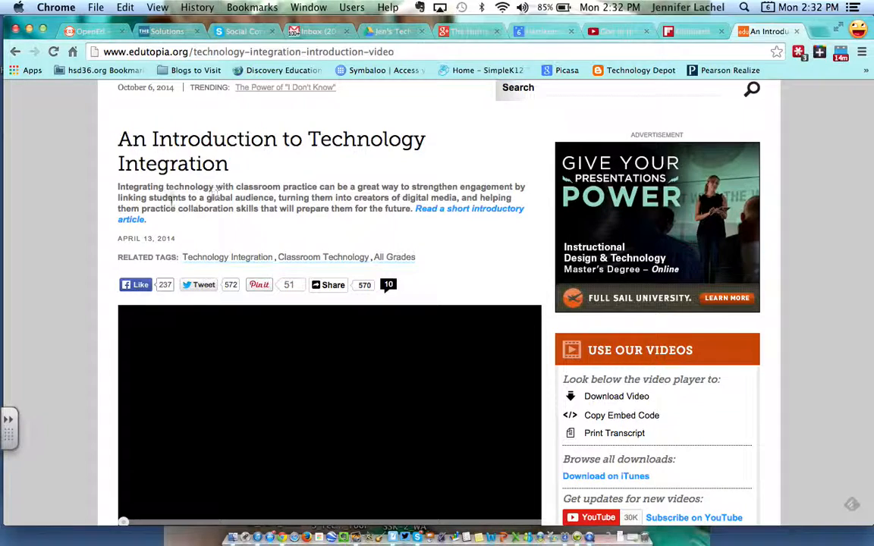
scroll("down", 3)
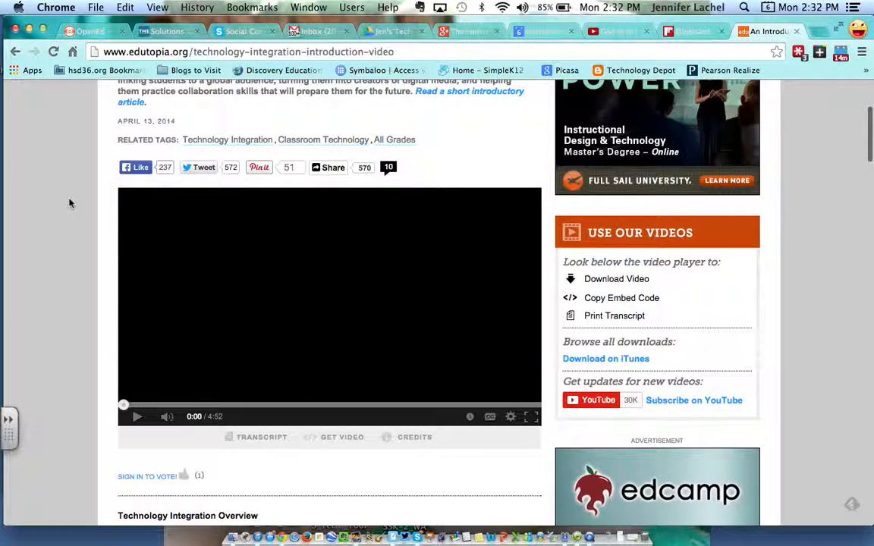
mouse_move(72, 245)
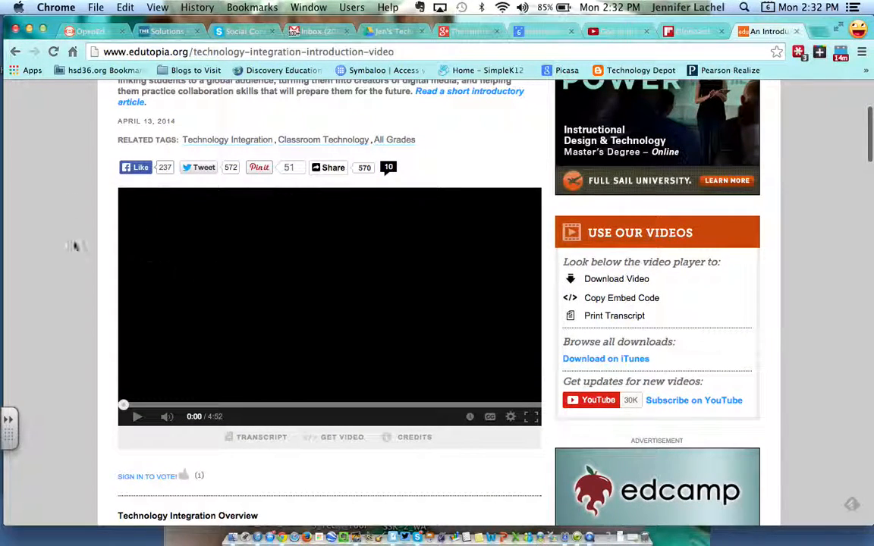
mouse_move(72, 242)
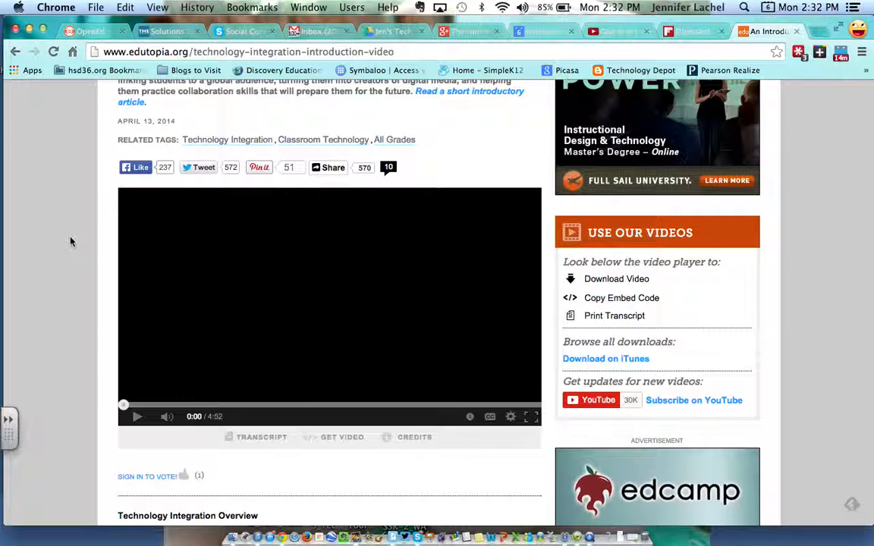
left_click(328, 168)
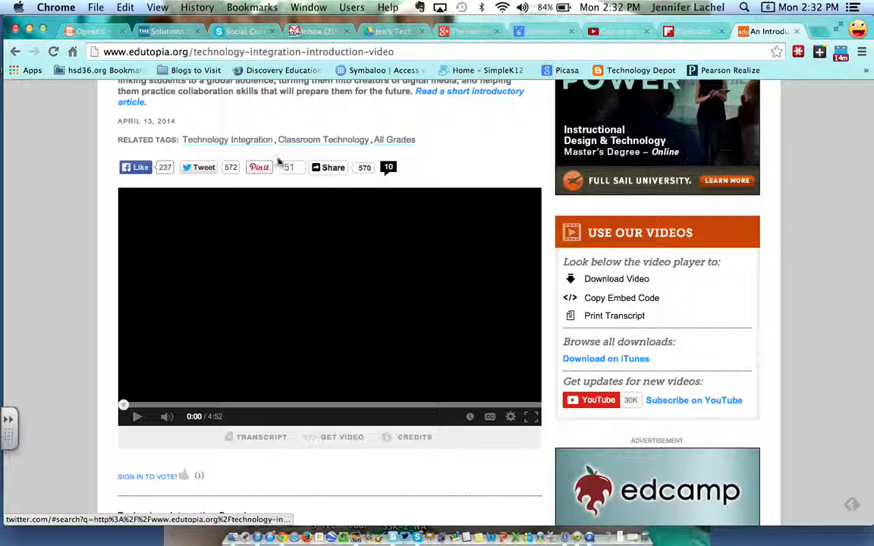
left_click(329, 168)
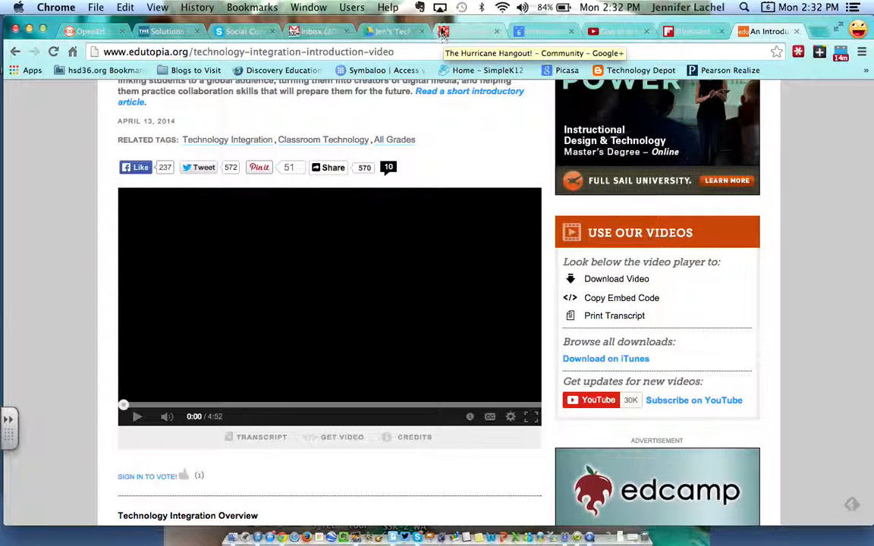
left_click(328, 168)
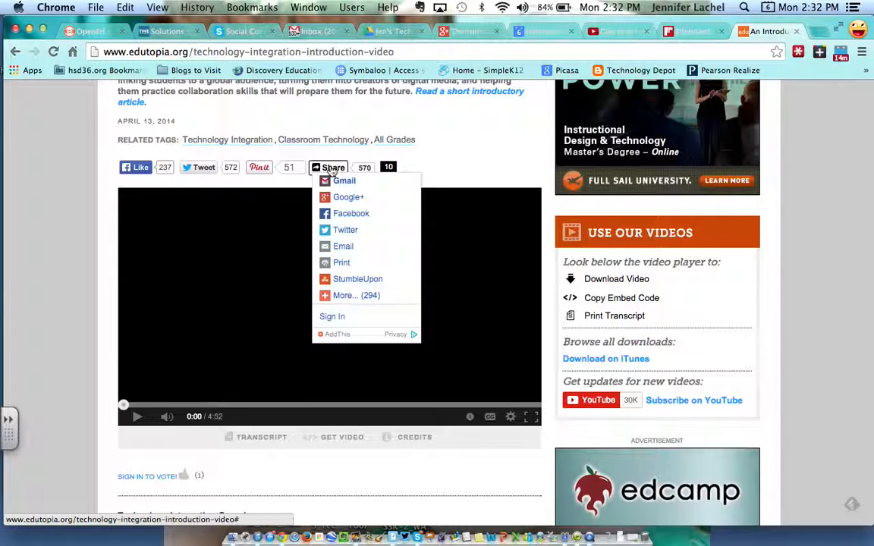
mouse_move(350, 213)
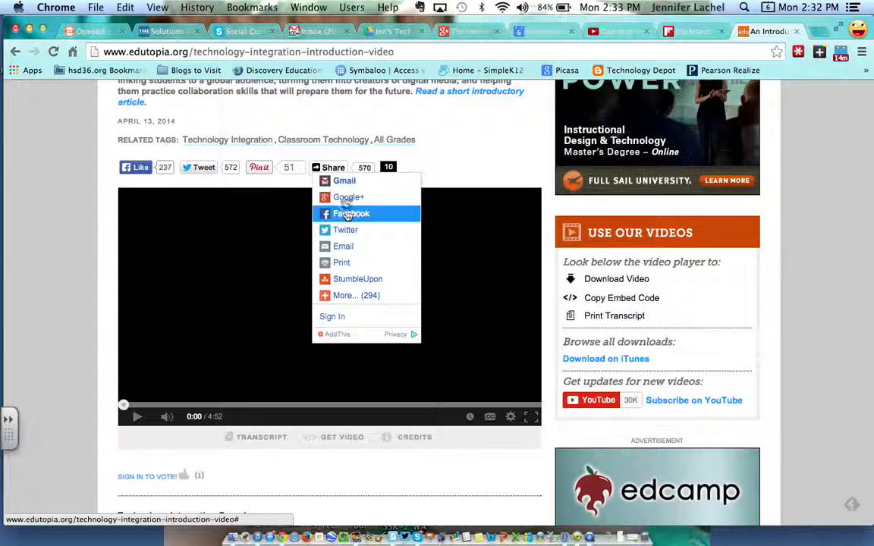
left_click(351, 213)
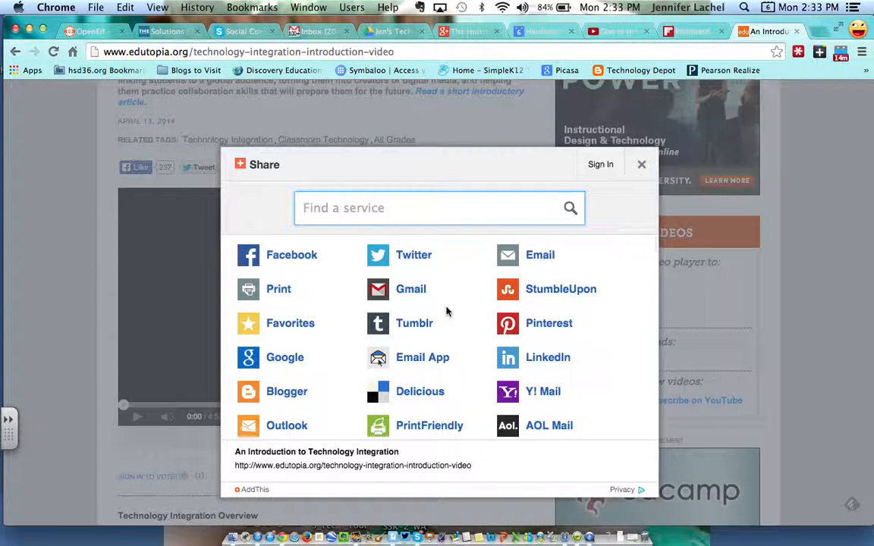
scroll("down", 3)
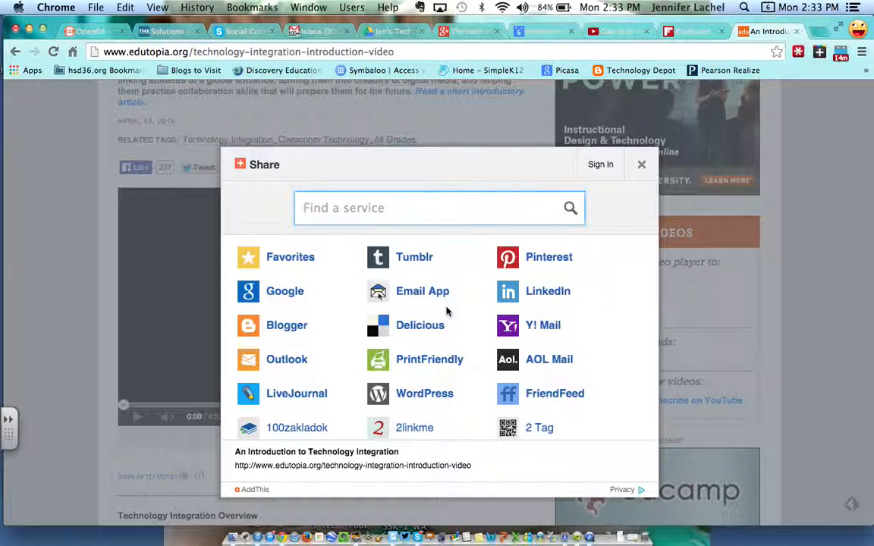
type("google")
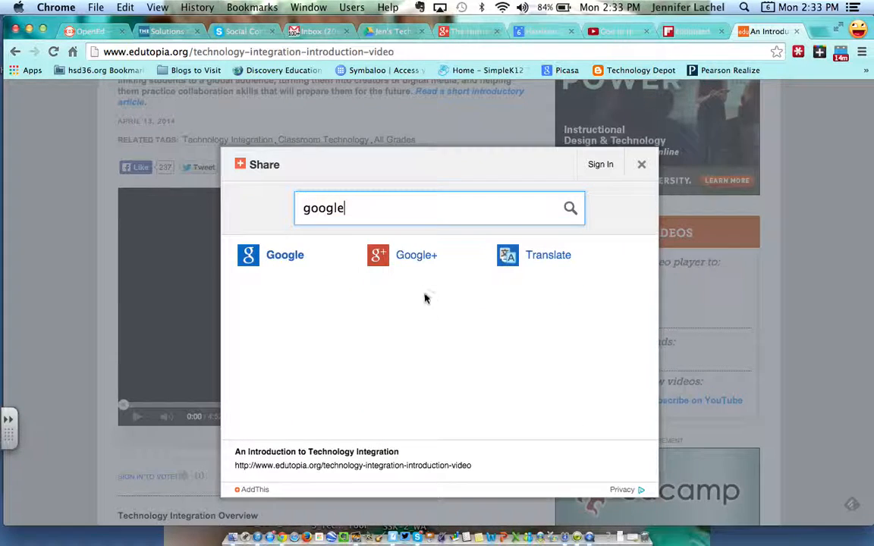
left_click(402, 255)
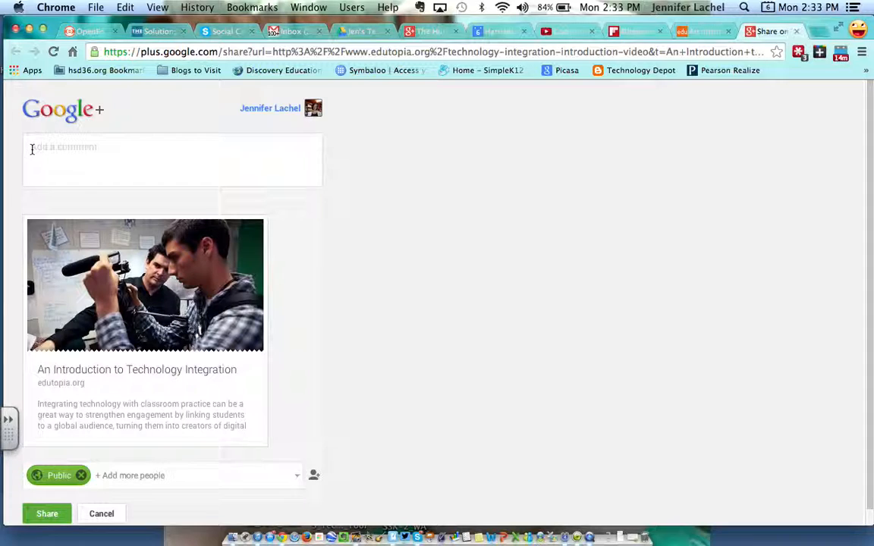
Step: Comment 'Great video, under 5 minutes, must see!' and remove the Public audience
left_click(152, 159)
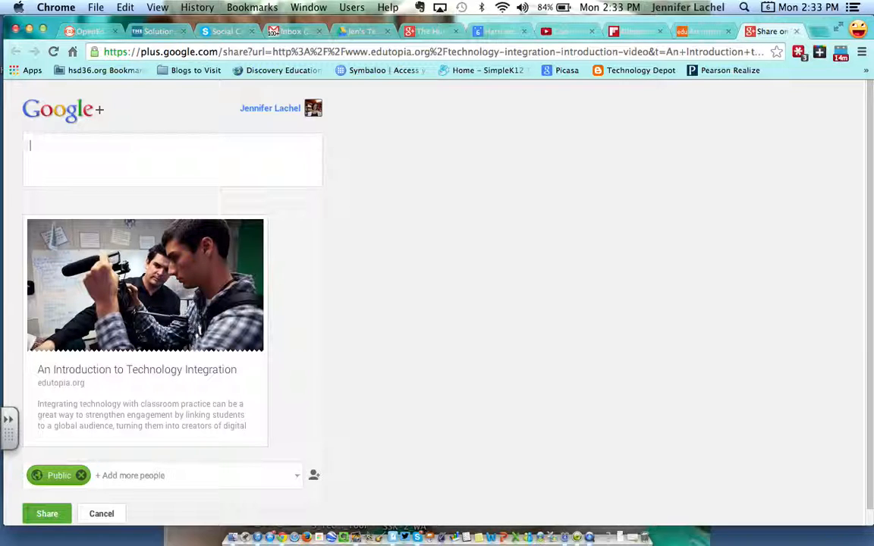
type("Great video!")
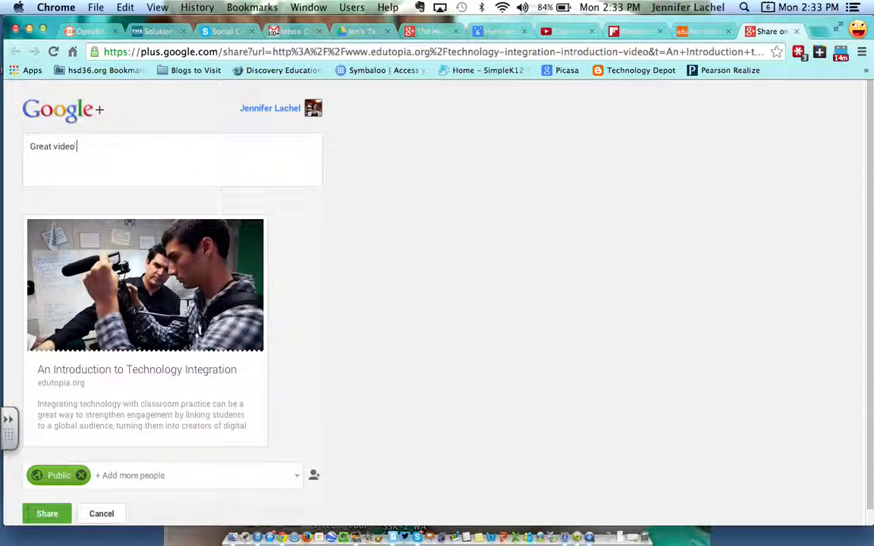
type(", uni")
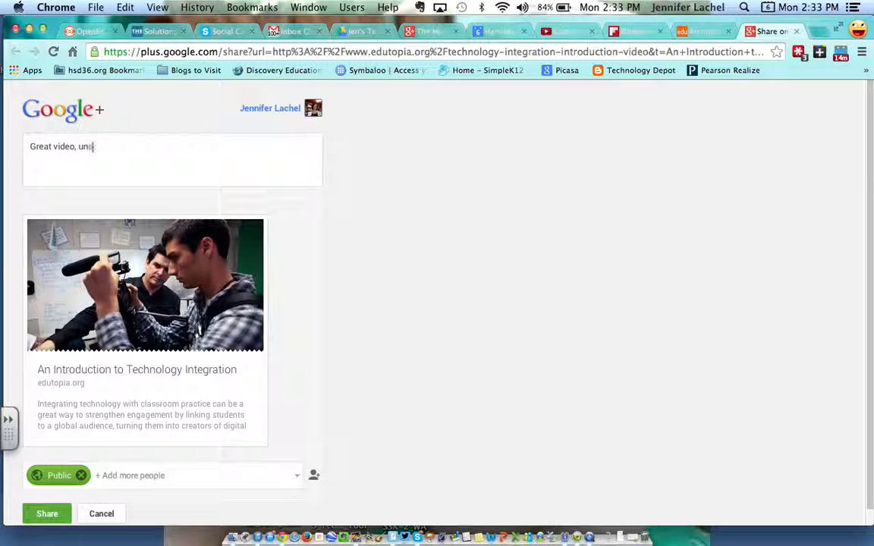
type("der 5 minutes, must see!")
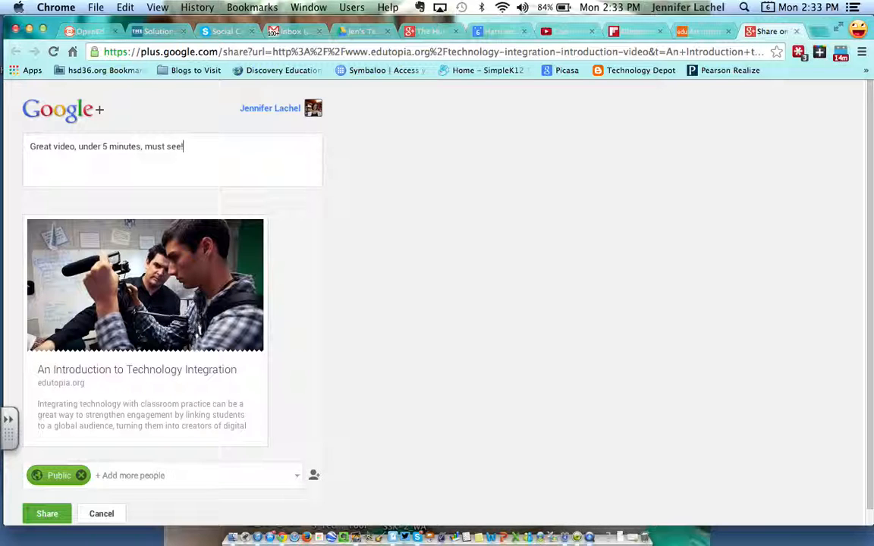
mouse_move(370, 339)
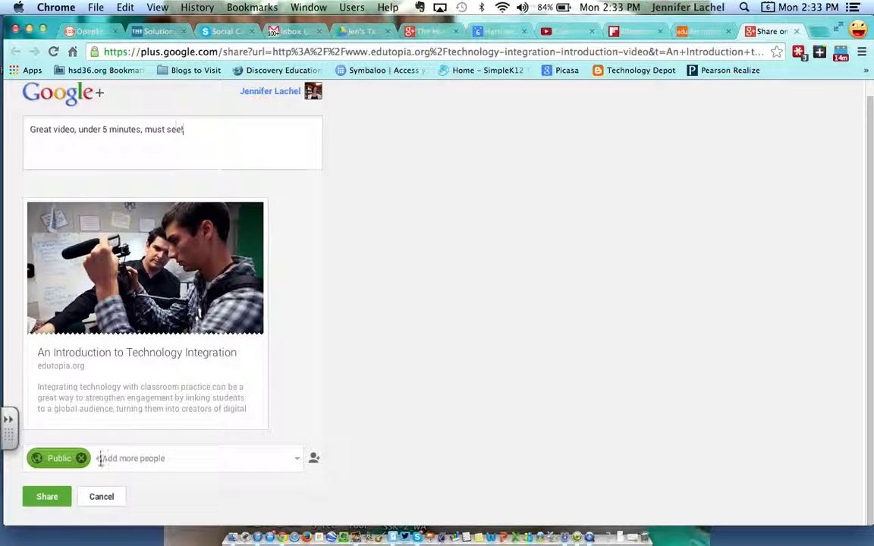
left_click(80, 458)
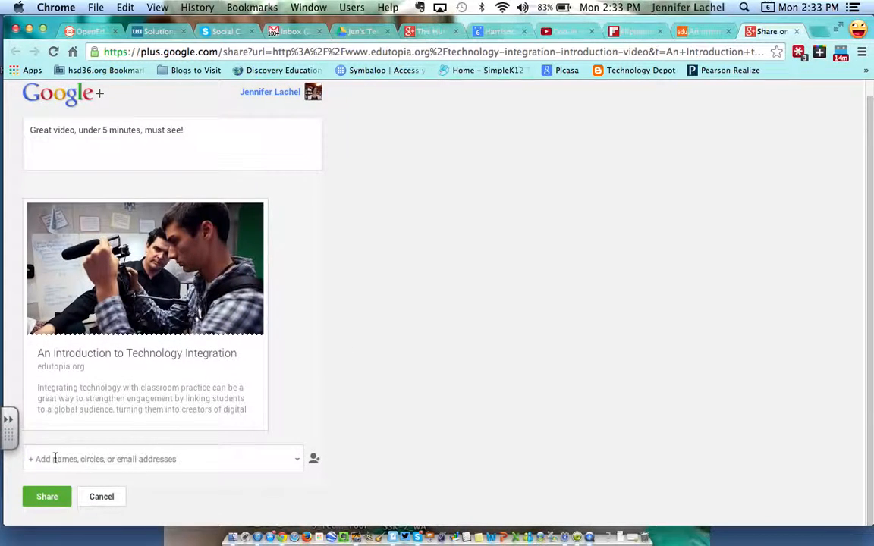
Step: Pick The Hurricane Hangout! community from the audience list
left_click(152, 459)
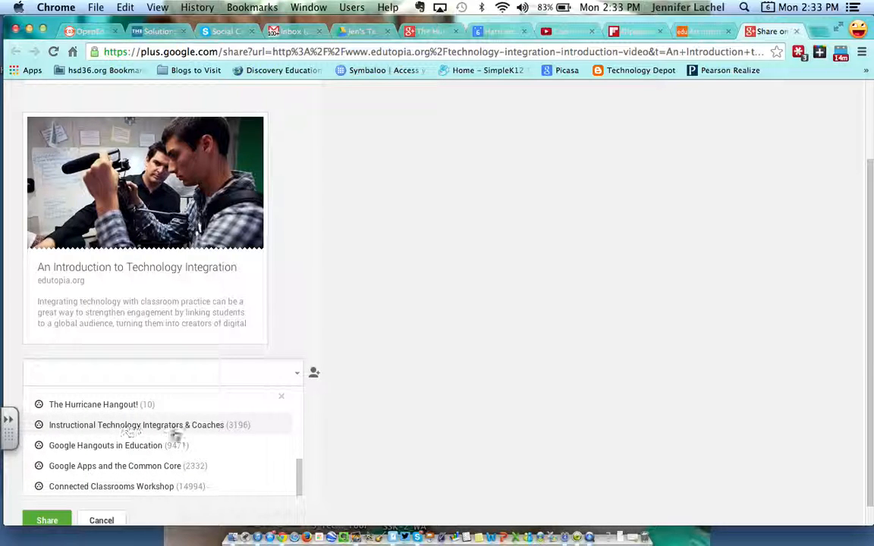
mouse_move(167, 429)
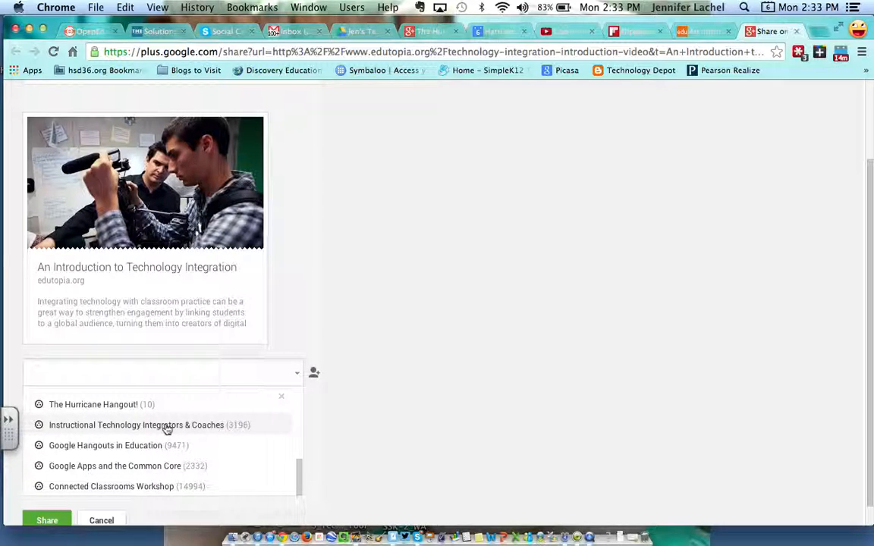
mouse_move(124, 450)
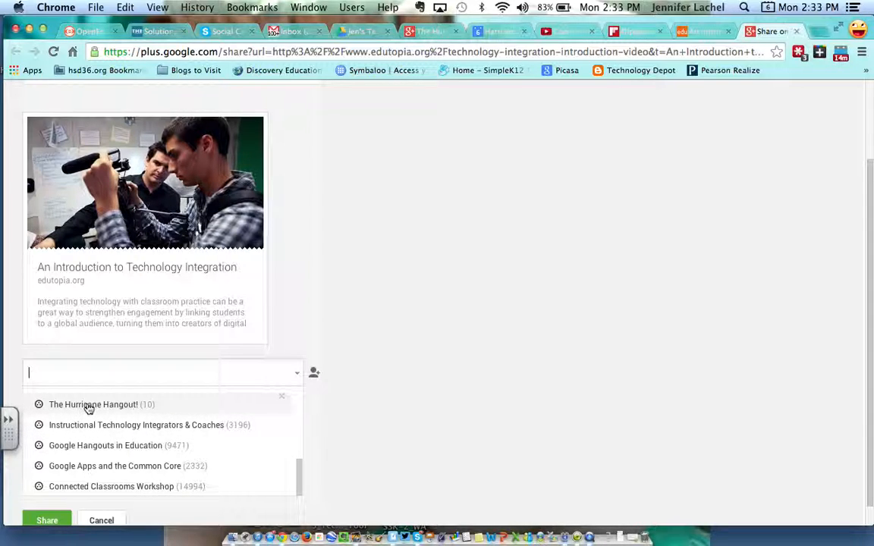
left_click(93, 405)
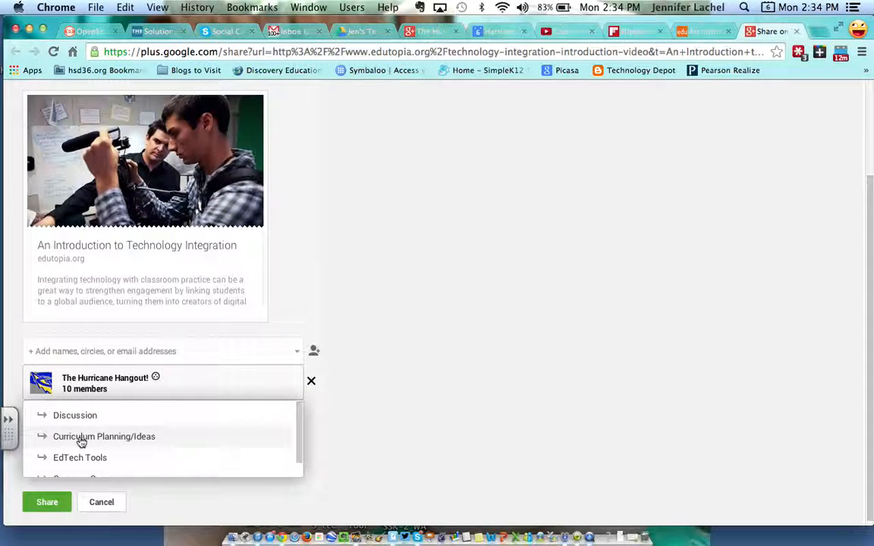
scroll("down", 3)
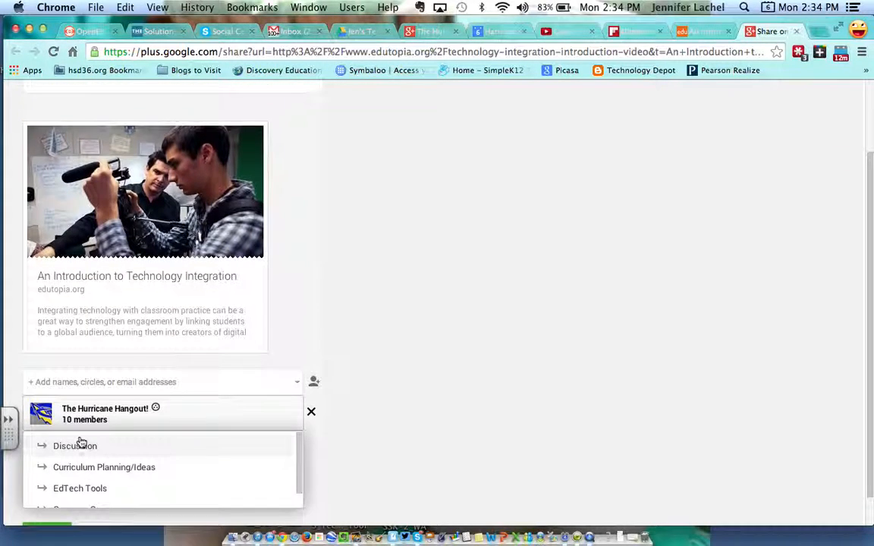
mouse_move(104, 467)
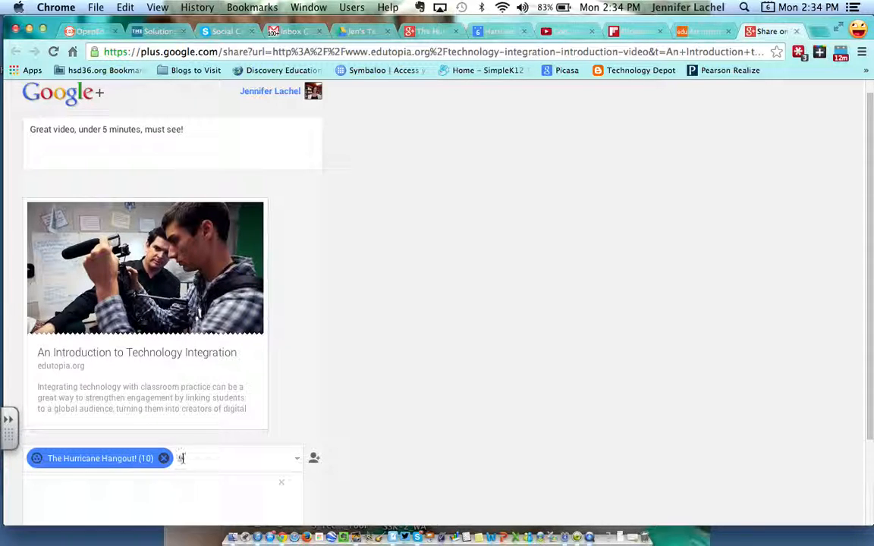
Step: Add Your circles as an audience, then remove it again
type("tim")
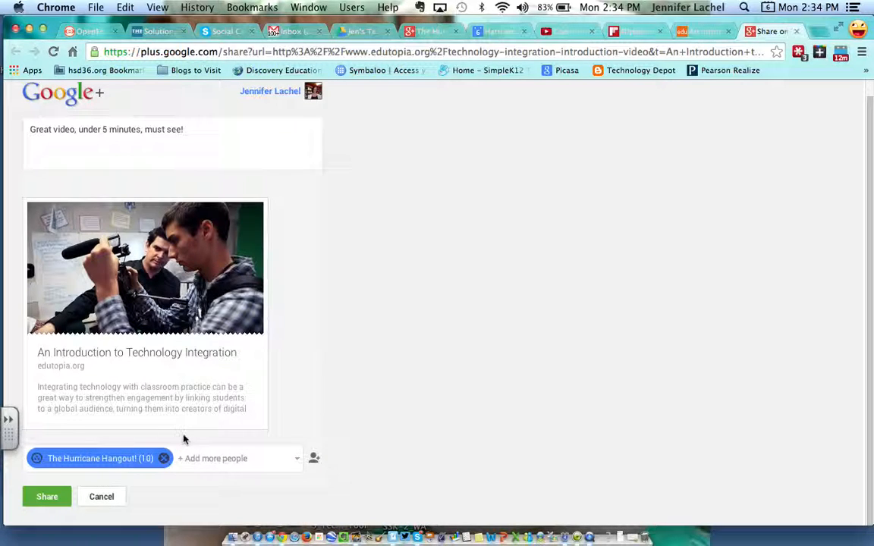
left_click(227, 458)
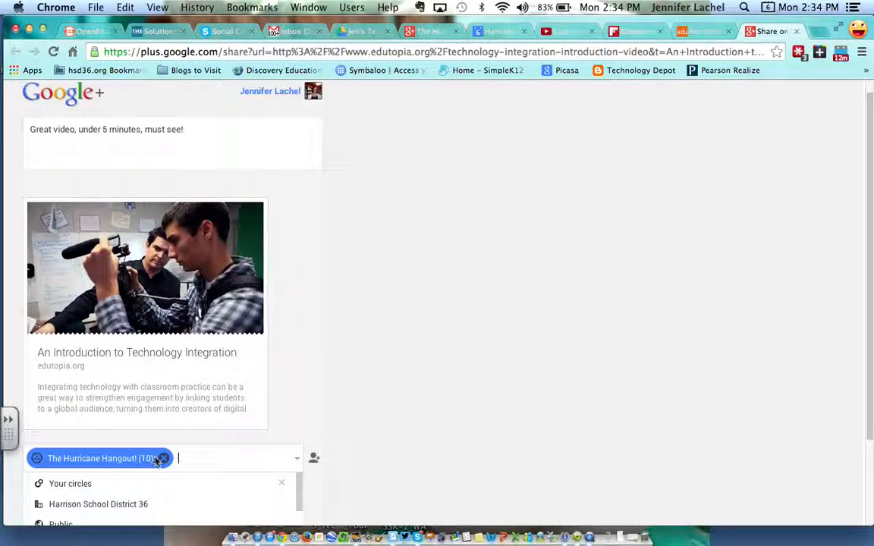
left_click(70, 484)
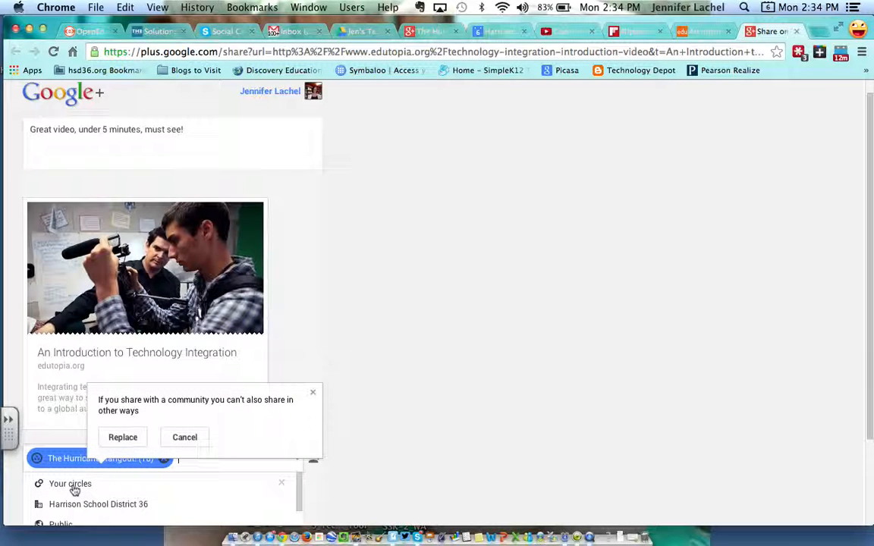
left_click(122, 437)
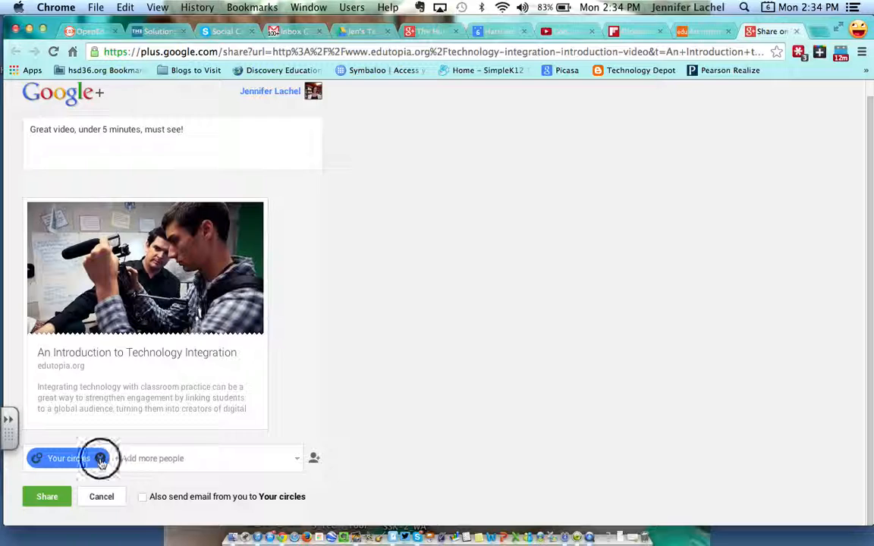
left_click(100, 458)
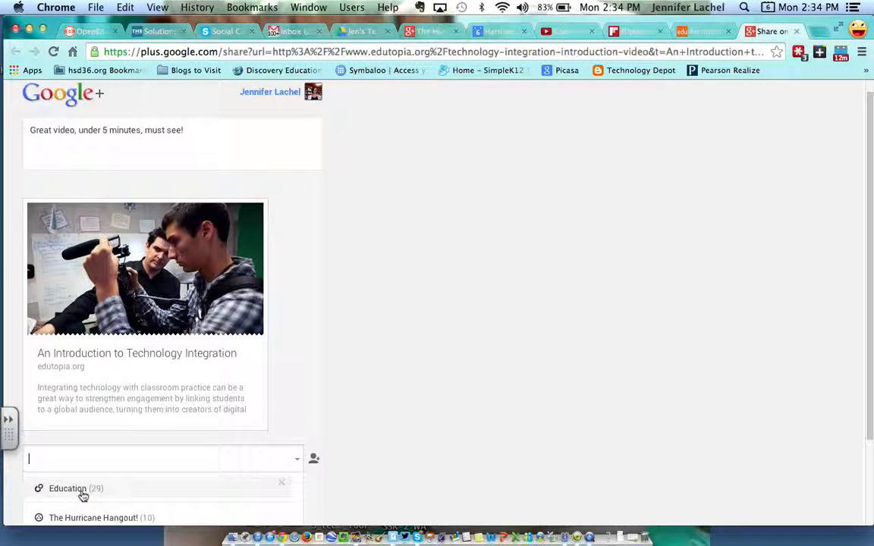
Step: Post the share to The Hurricane Hangout! community under the Discussion category
left_click(93, 518)
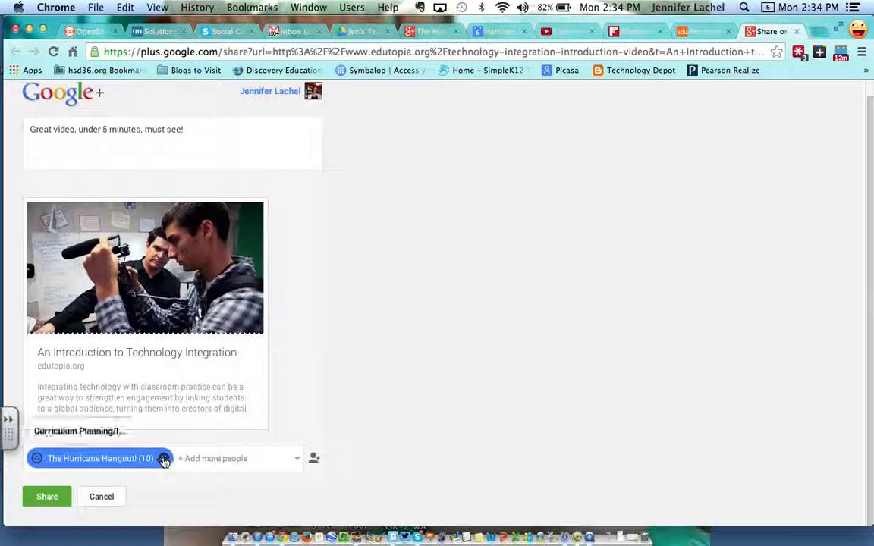
left_click(163, 458)
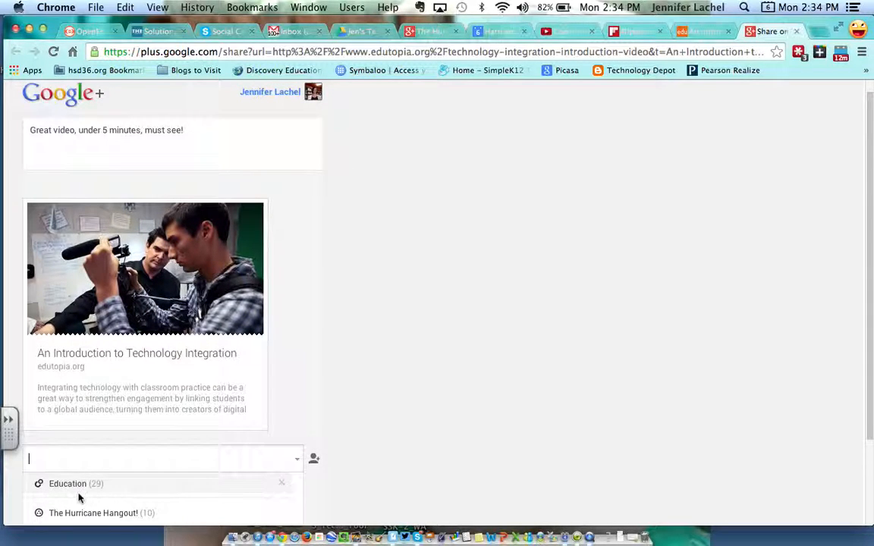
left_click(94, 513)
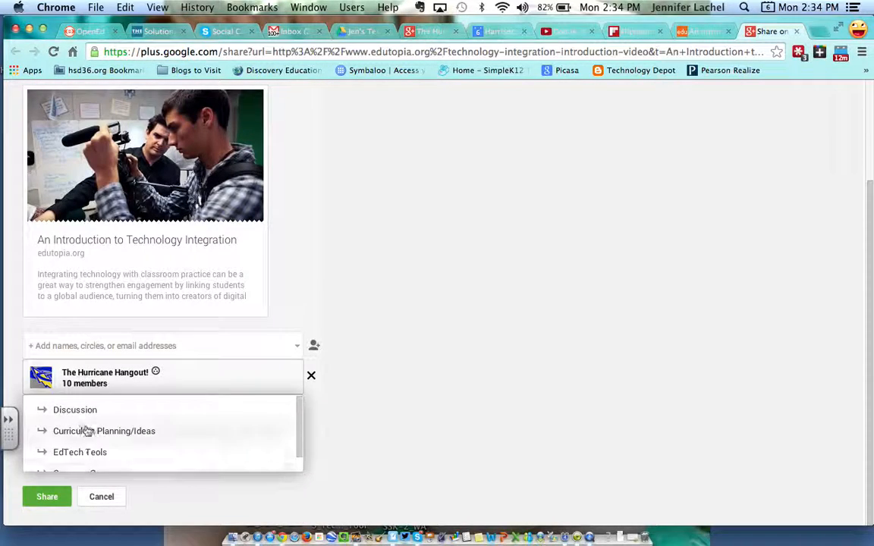
left_click(105, 378)
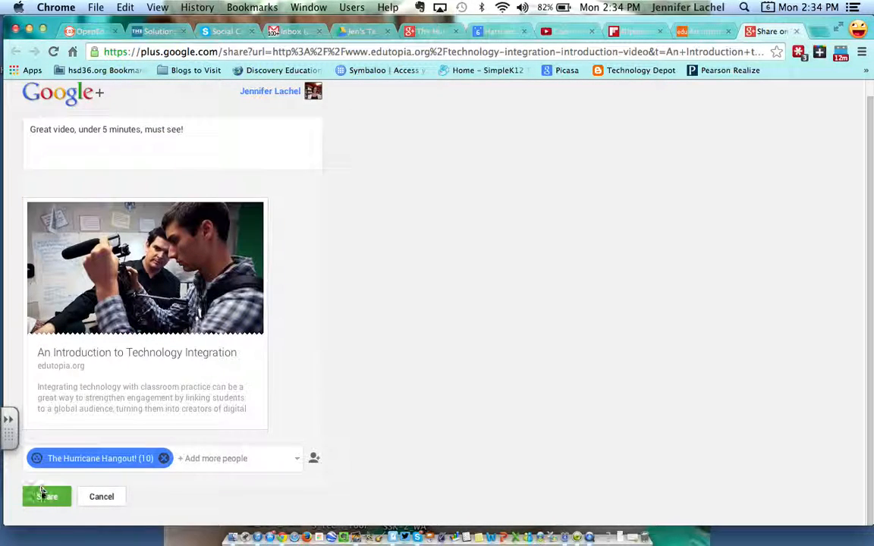
left_click(47, 497)
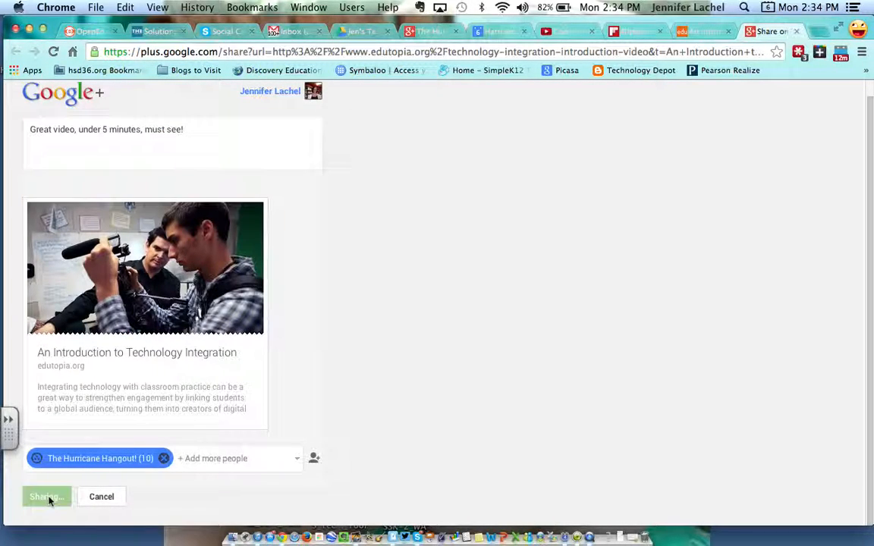
left_click(44, 496)
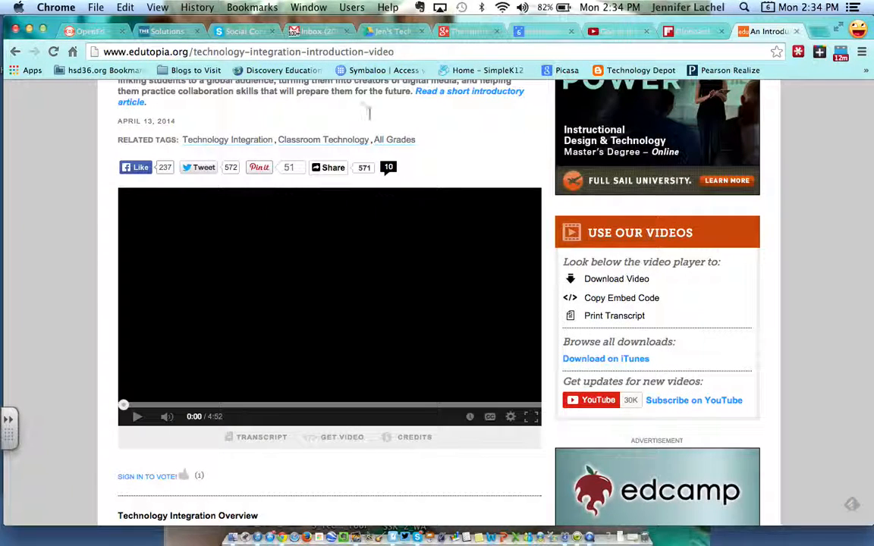
Step: Reload The Hurricane Hangout! community page and scroll to the new Discussion post
left_click(468, 31)
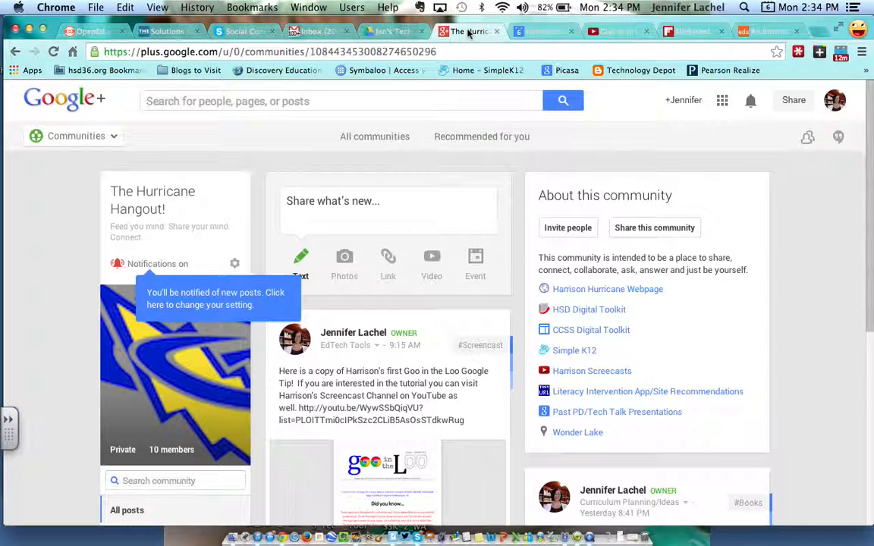
left_click(54, 51)
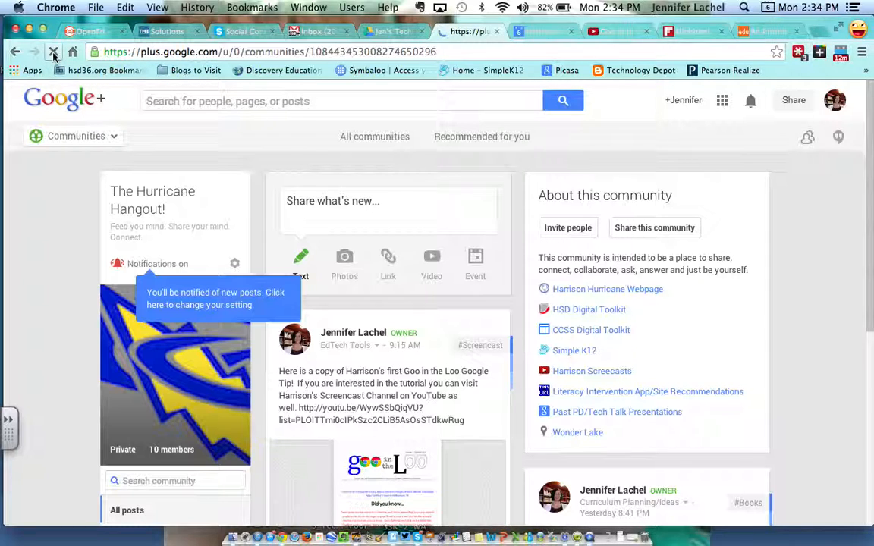
left_click(54, 51)
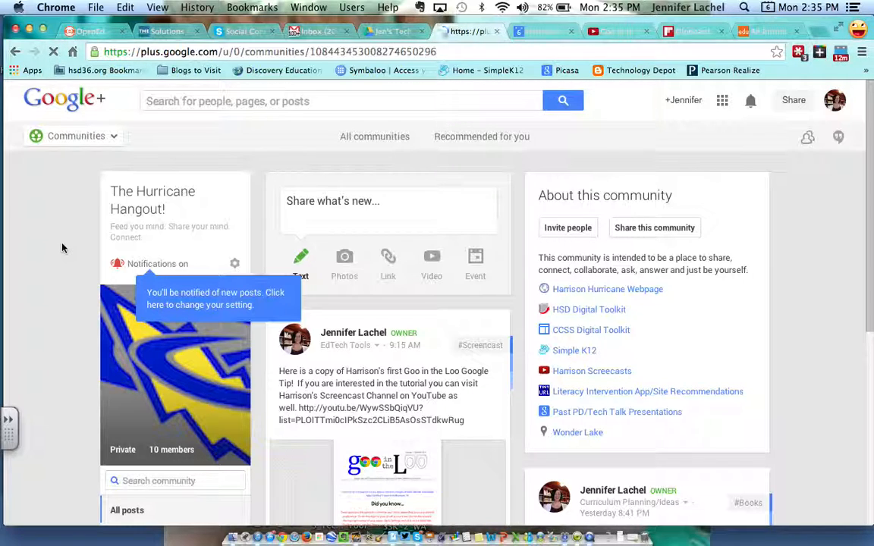
mouse_move(63, 329)
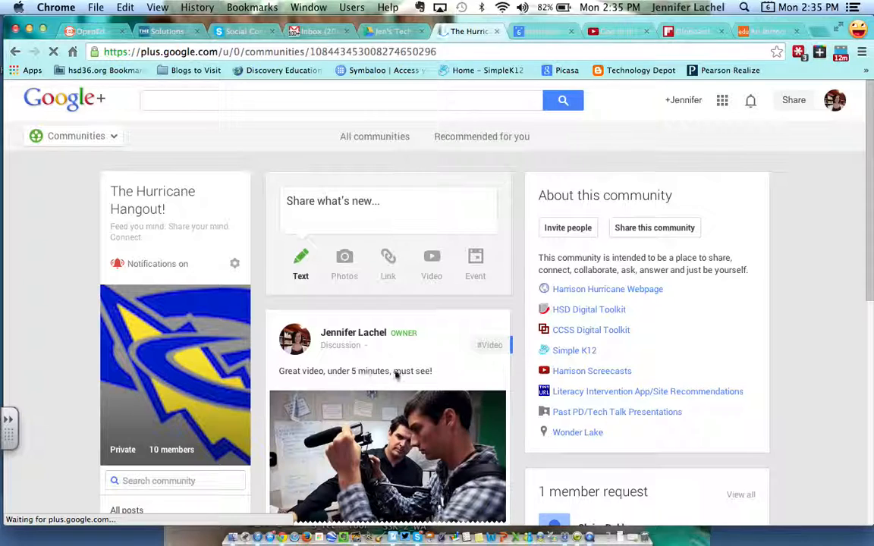
scroll("down", 3)
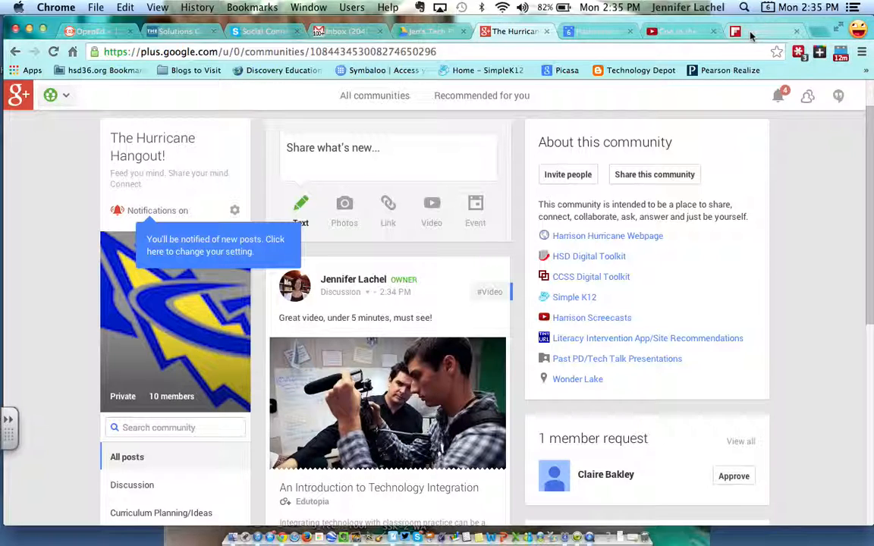
Step: Look over the Flipboard homepage, then open a blank new tab
left_click(759, 31)
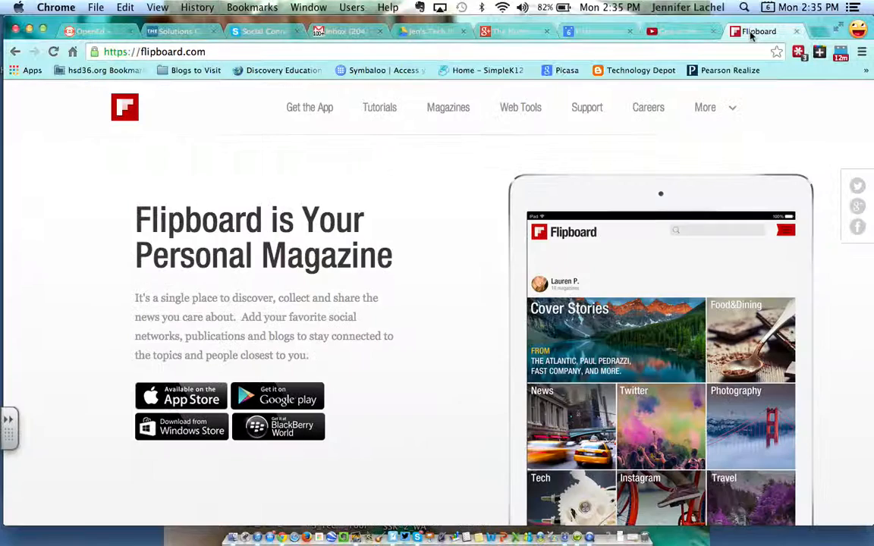
mouse_move(413, 246)
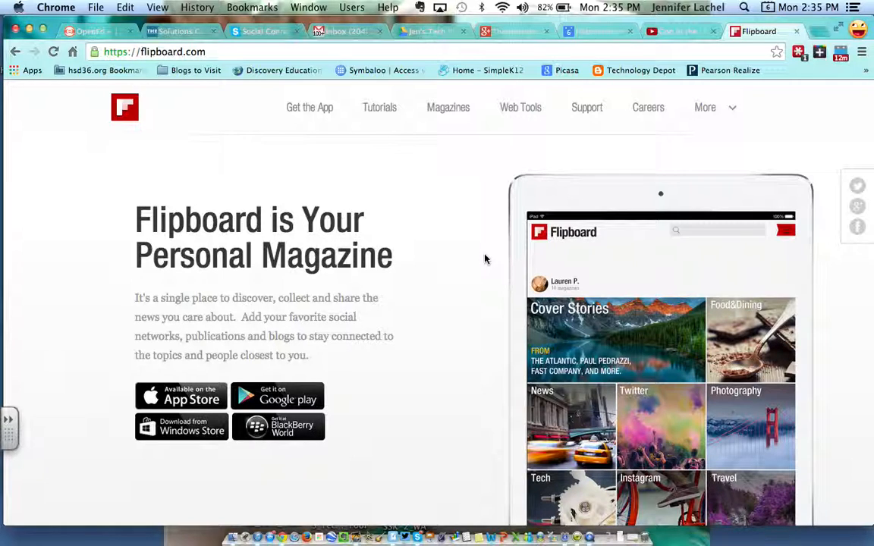
scroll("down", 3)
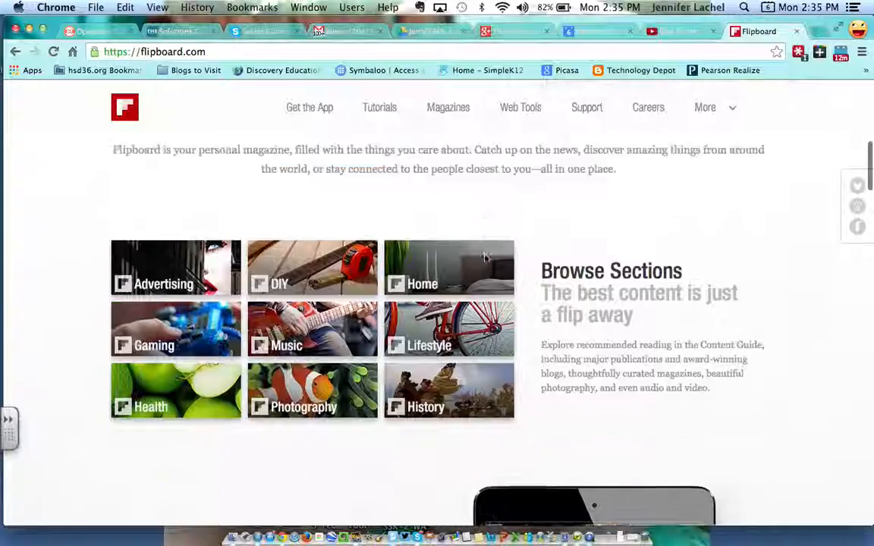
scroll("down", 3)
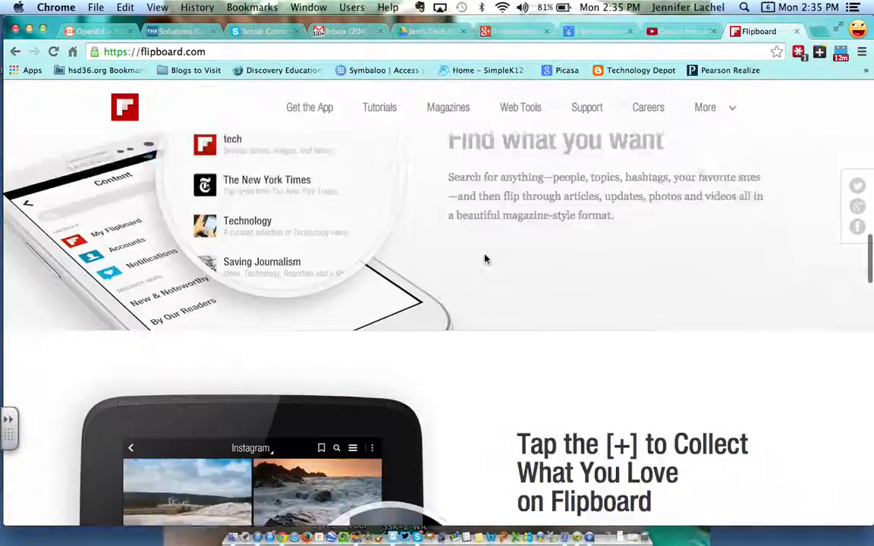
scroll("up", 3)
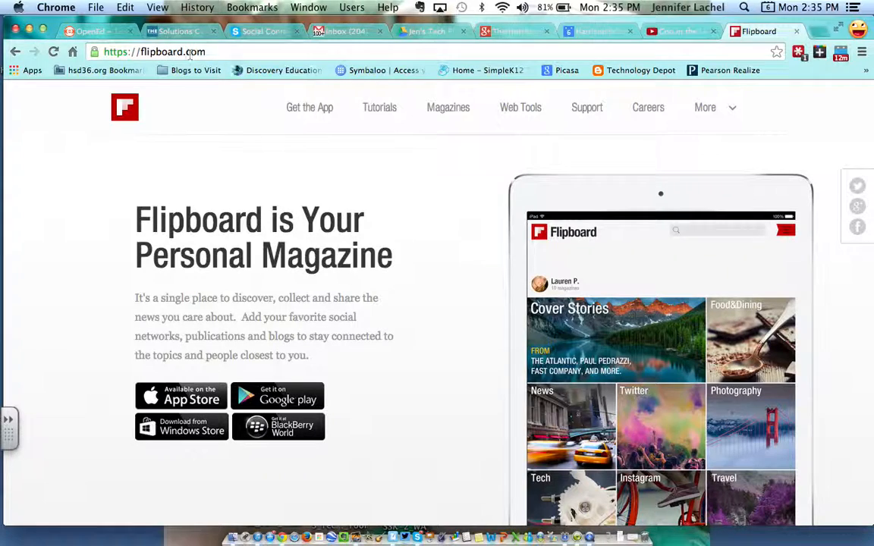
mouse_move(857, 206)
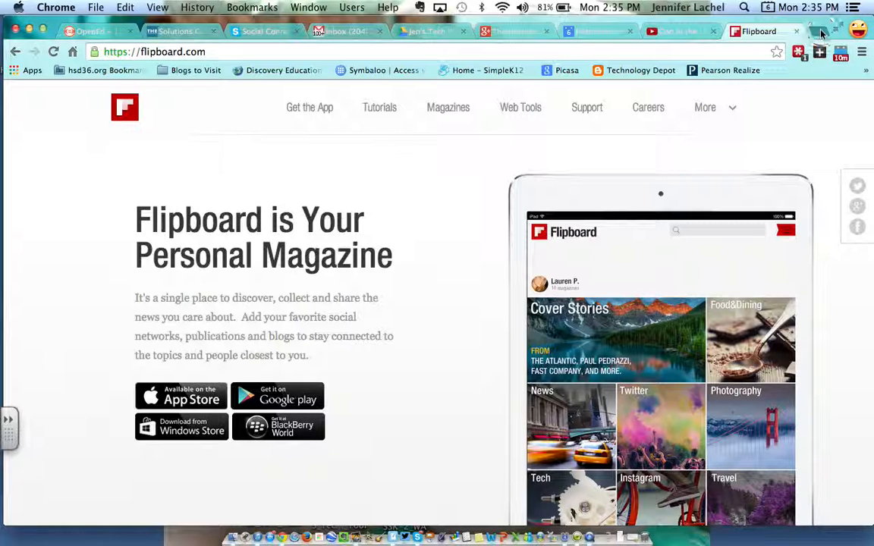
left_click(819, 31)
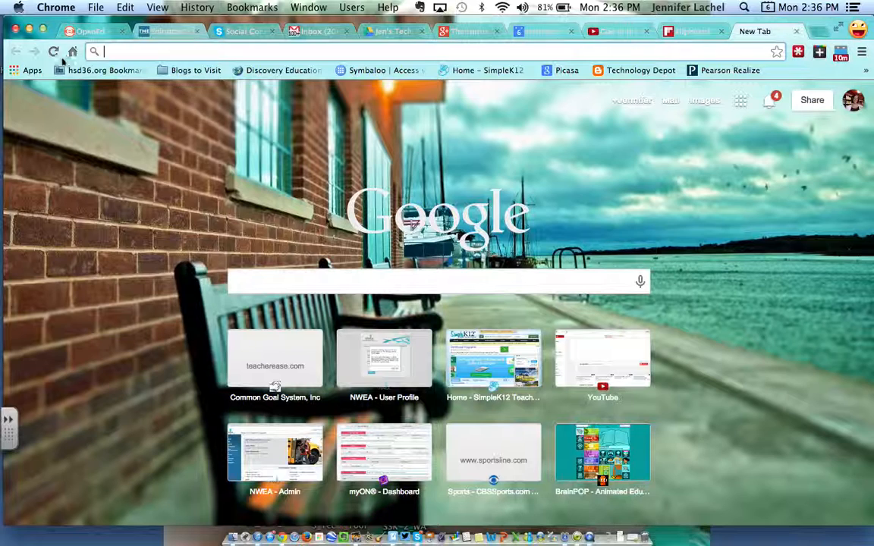
Step: Search the Chrome Web Store for 'google plus' extensions, then close the store tab
left_click(32, 70)
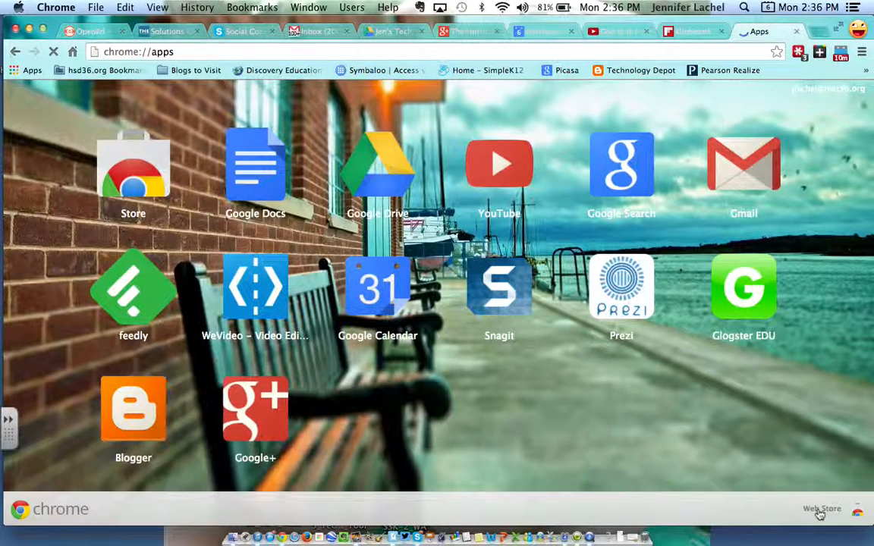
left_click(822, 509)
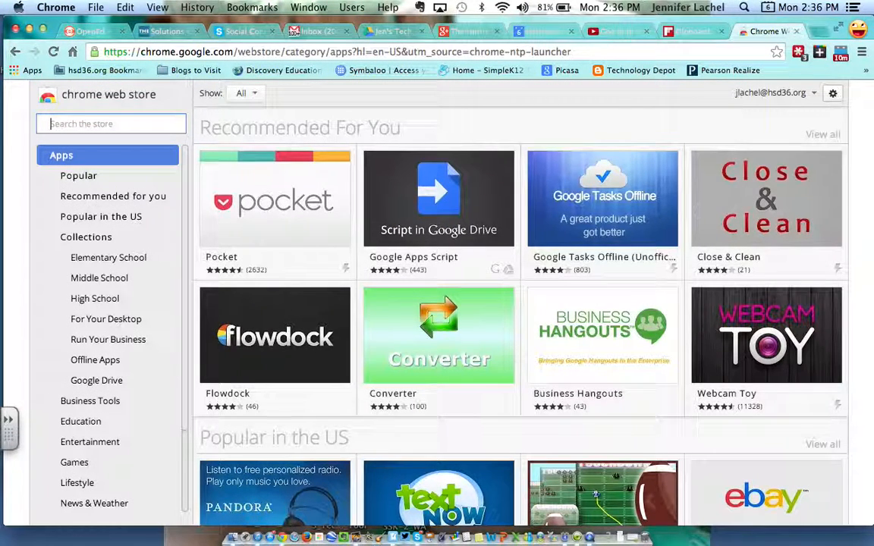
type("google plus")
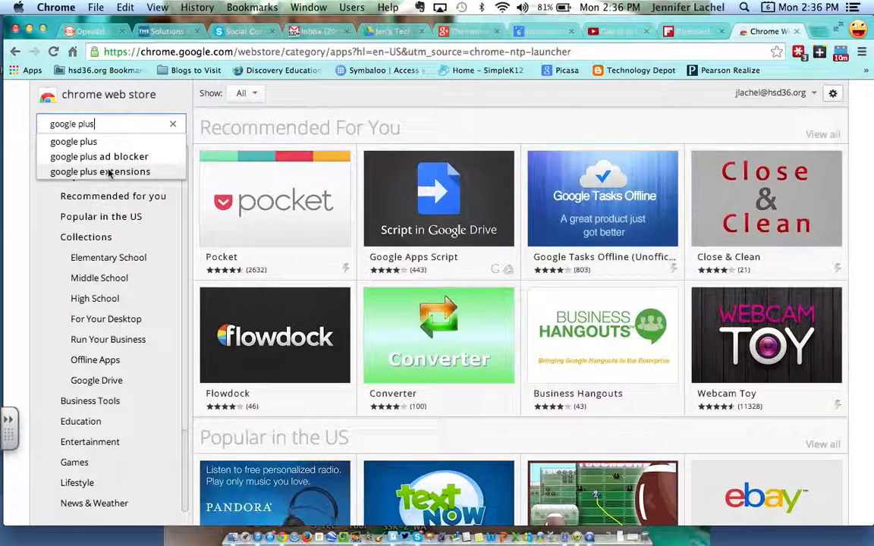
left_click(101, 172)
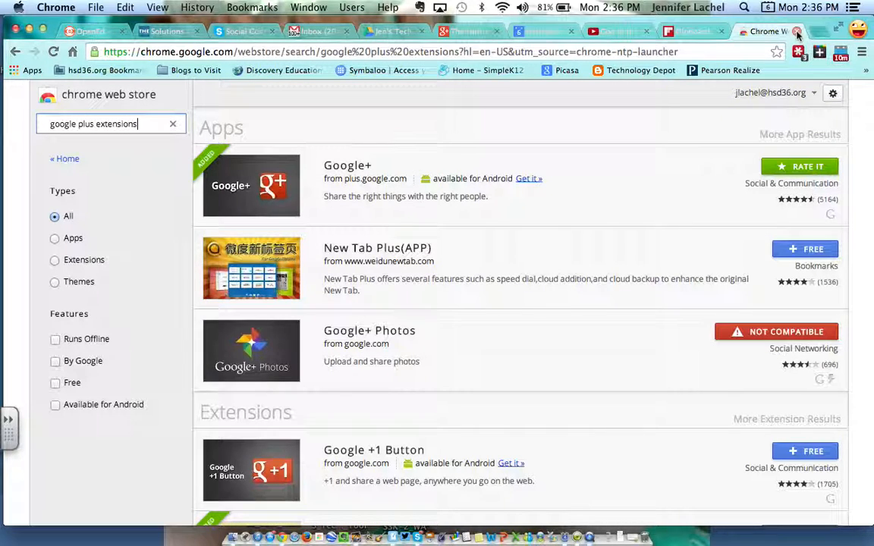
left_click(751, 32)
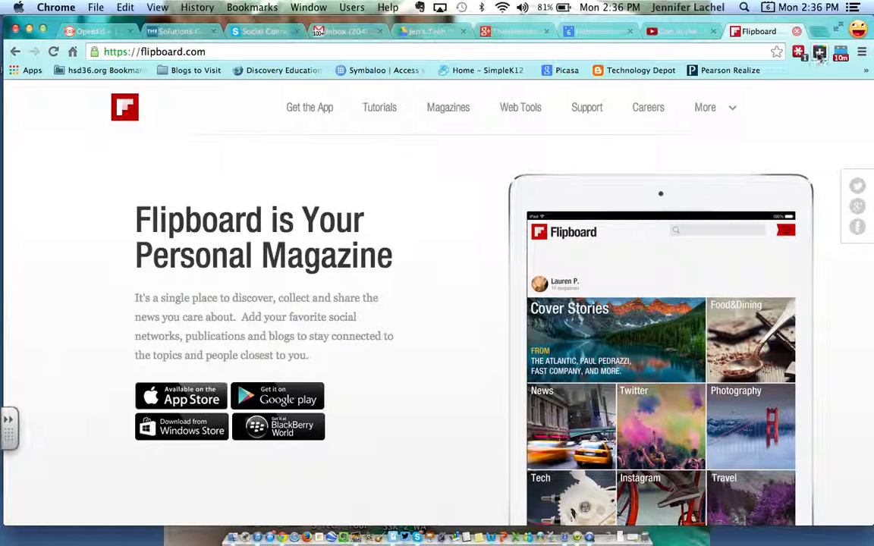
mouse_move(819, 52)
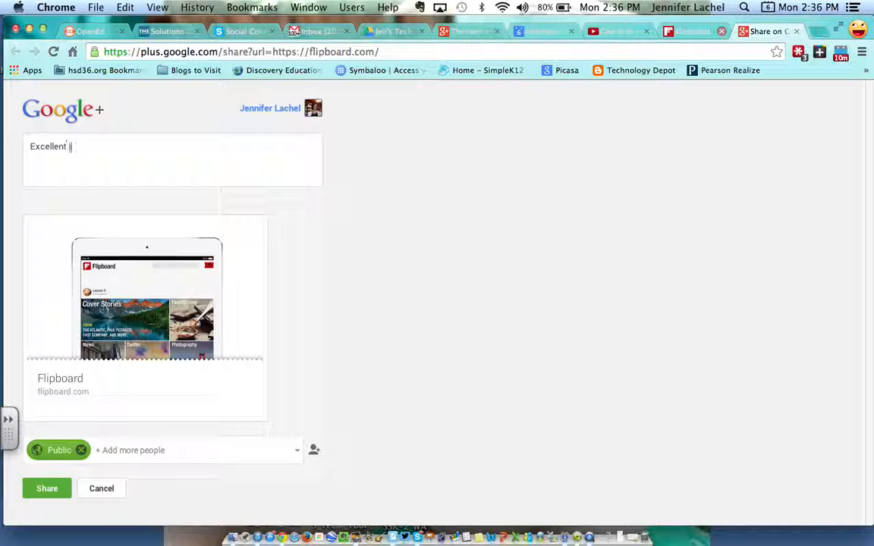
Step: Write 'Excellent tool! Try it out and let me know what you think.' and start entering Harrison as audience
type("tool! Try it out and let me kno")
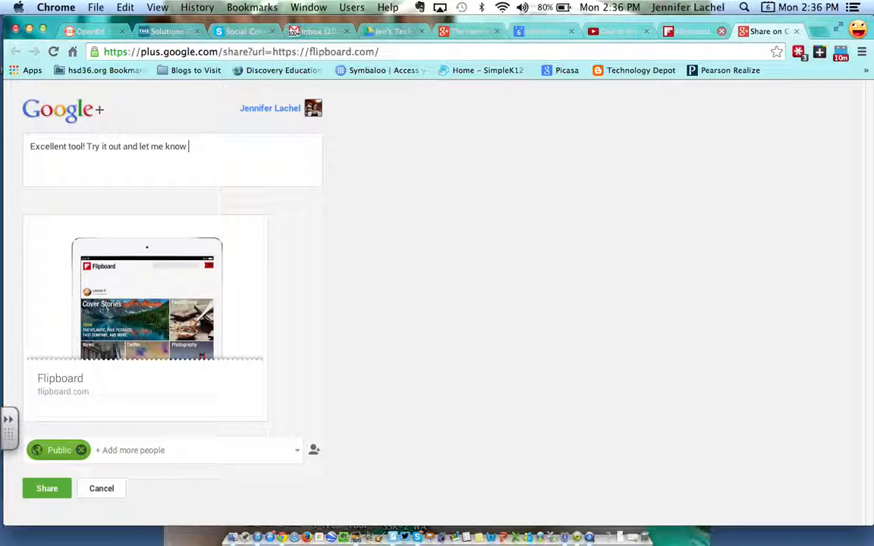
type("what you think.")
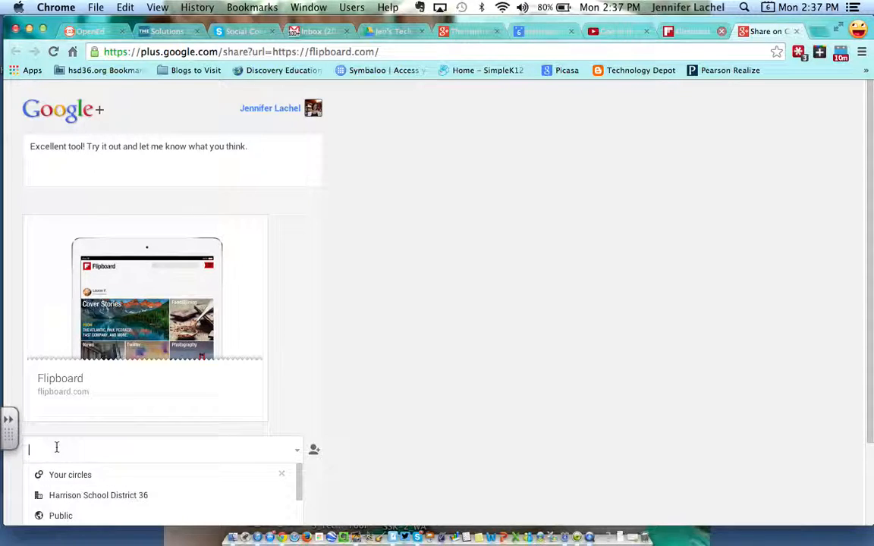
type("harr")
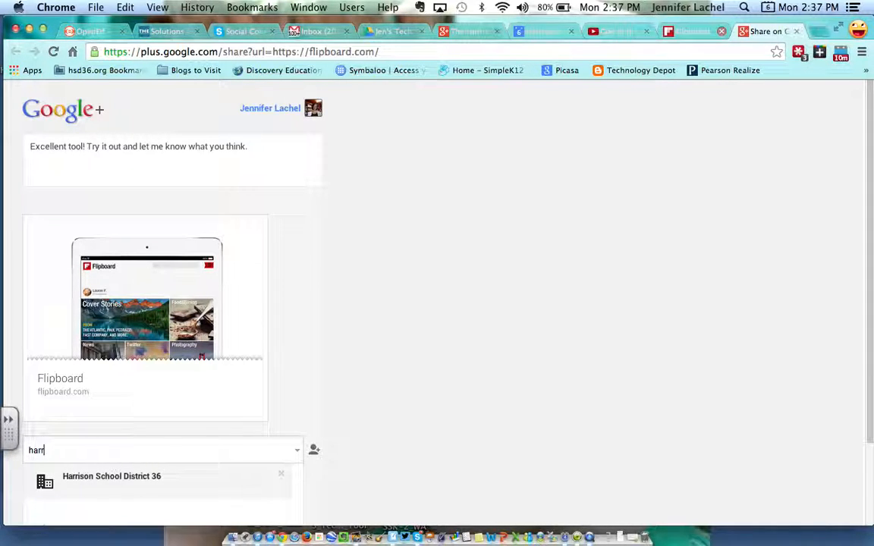